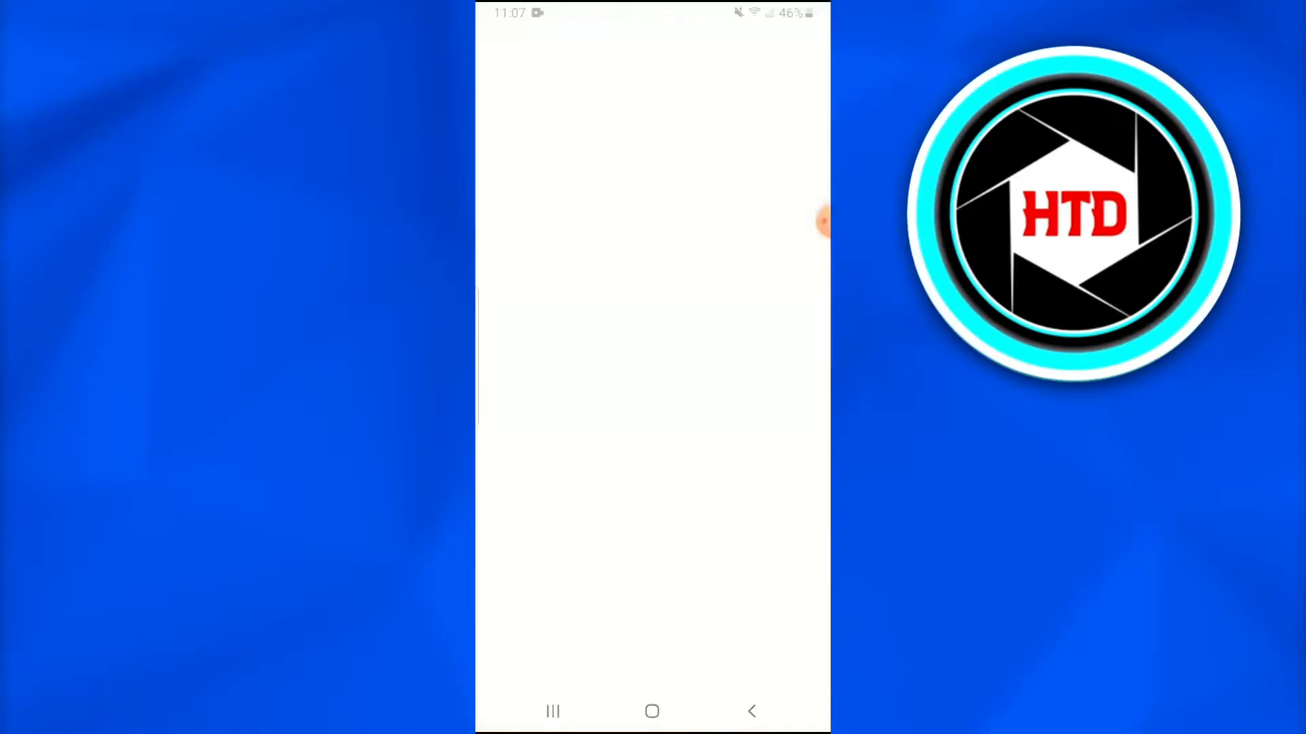
# Search the Play Store for 'reddit' and confirm Reddit is already installed
pyautogui.click(625, 48)
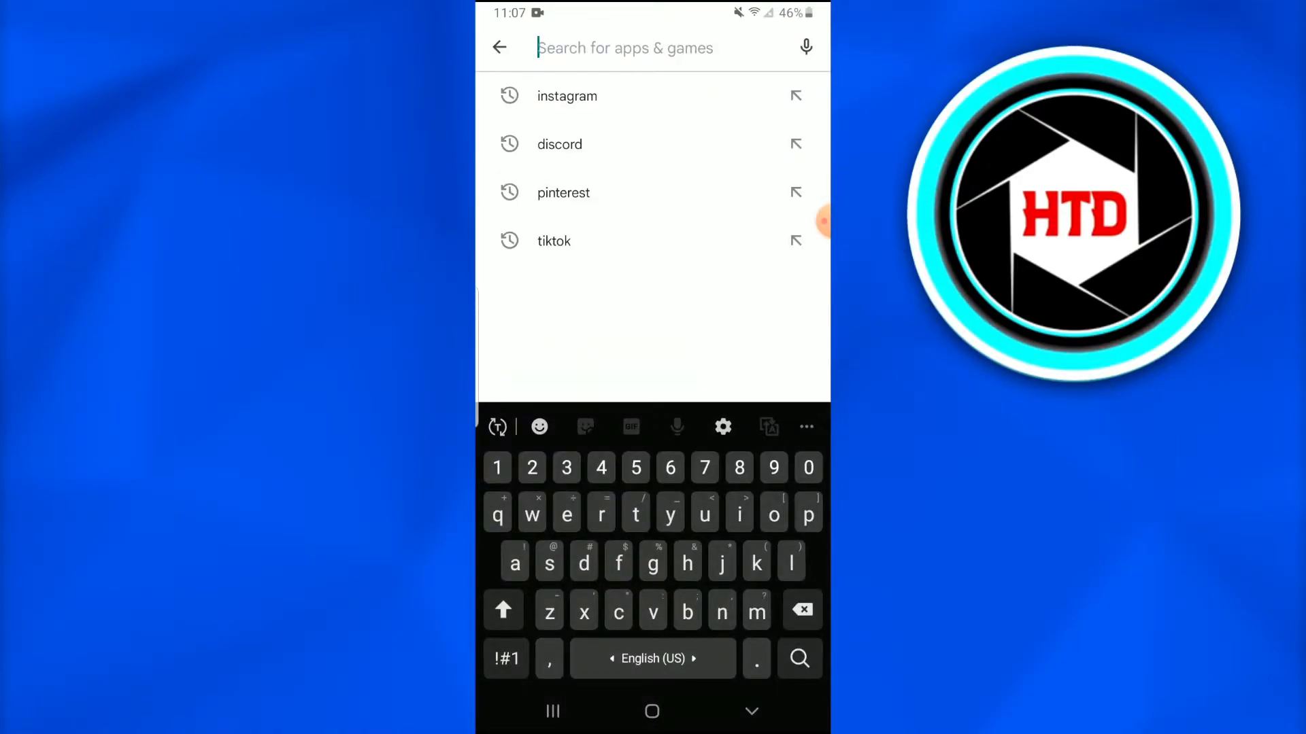
pyautogui.write('reddit')
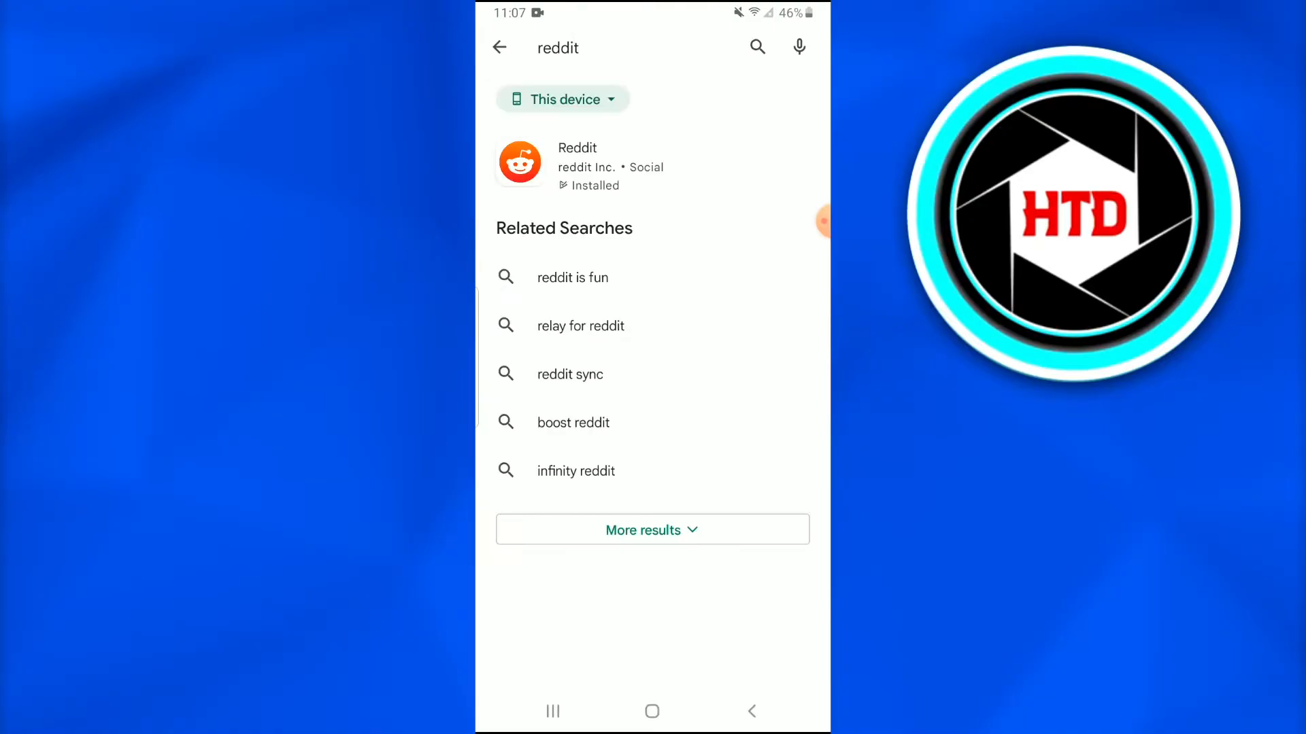
pyautogui.click(578, 162)
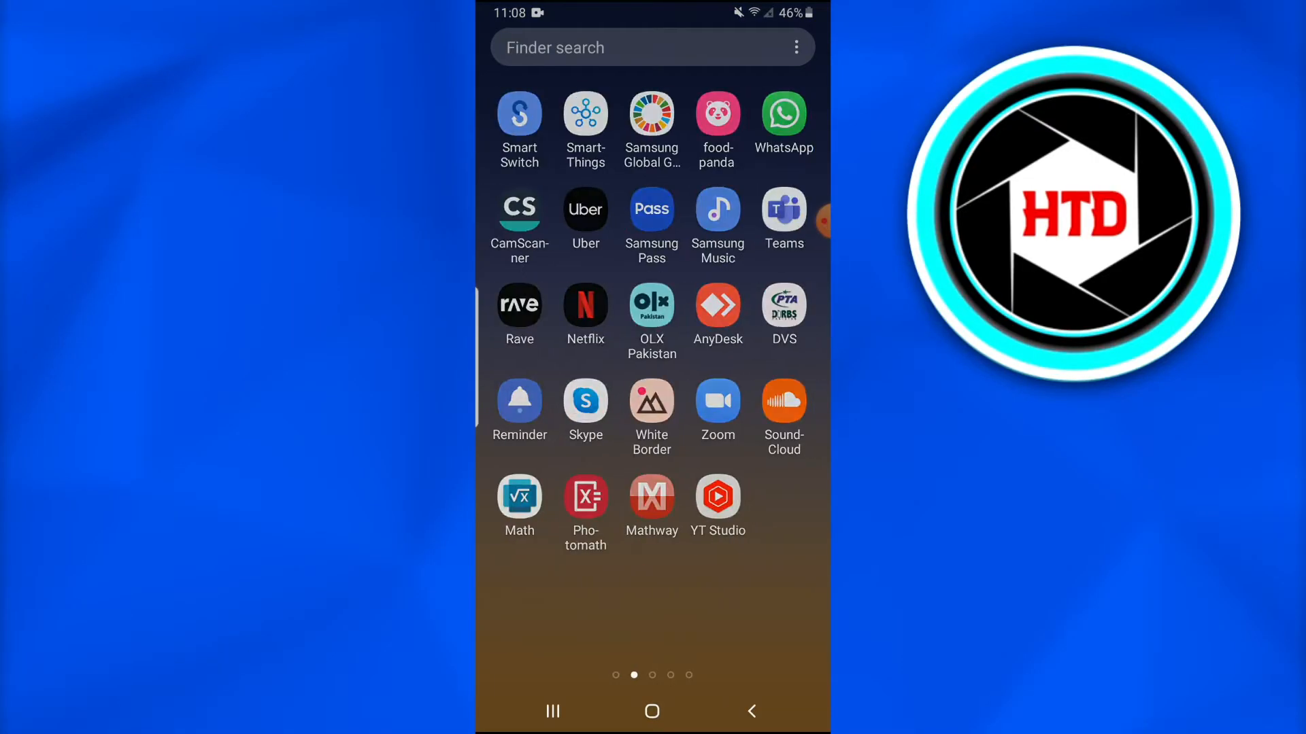
# Search the launcher for 'red' and launch the Reddit app
pyautogui.write('red')
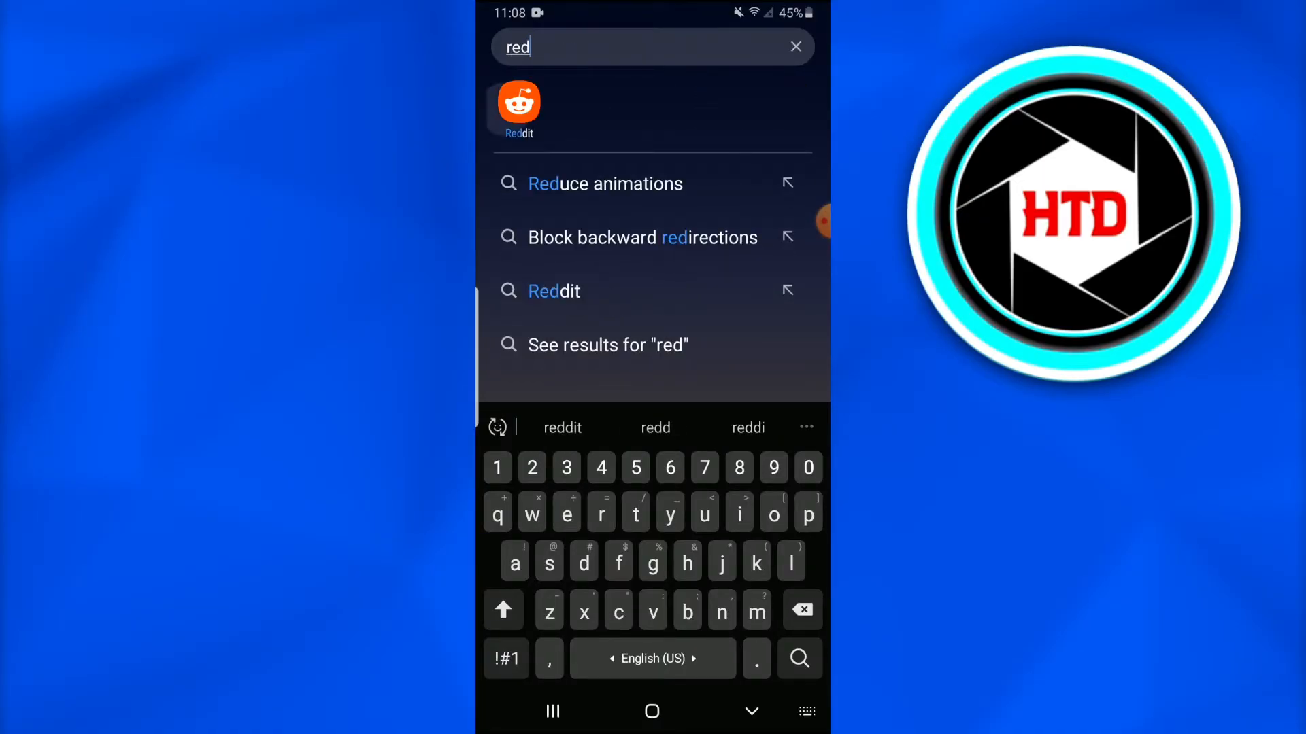
pyautogui.click(518, 103)
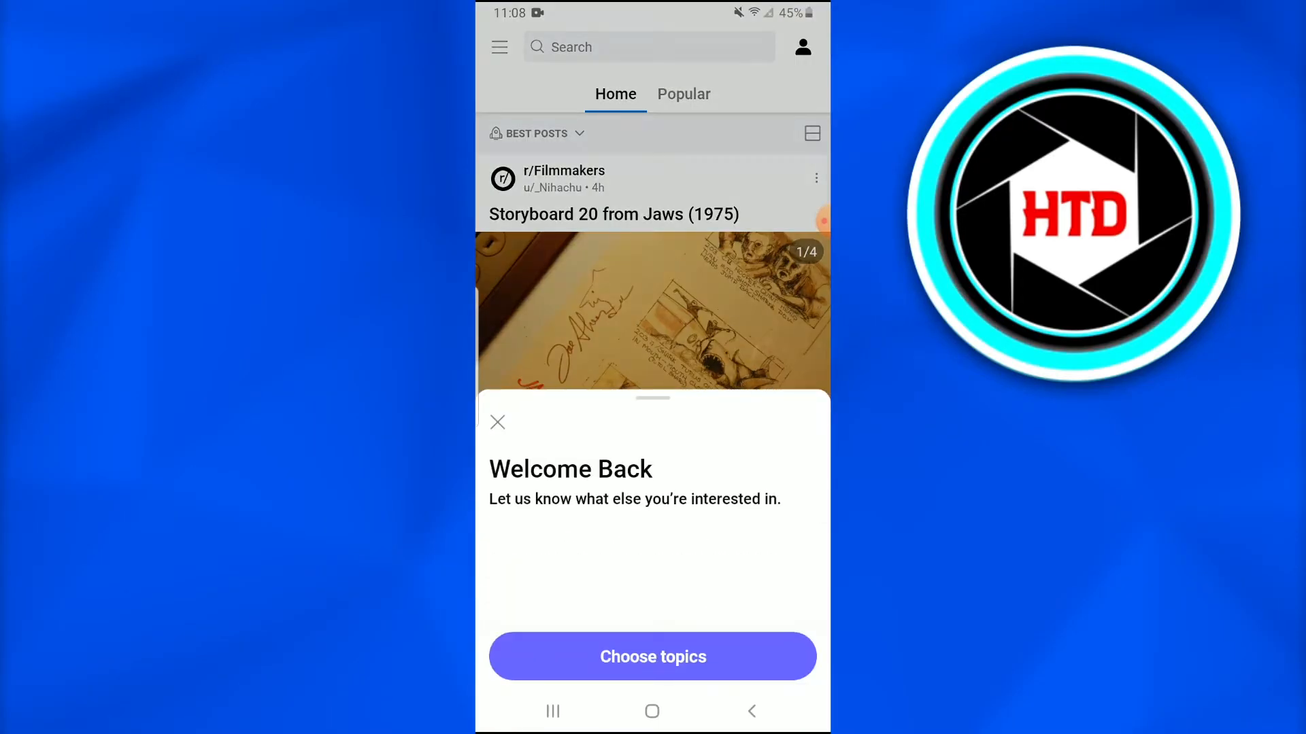
# Dismiss Welcome Back, create a Video post, and pick the crowd video from Recents
pyautogui.click(497, 422)
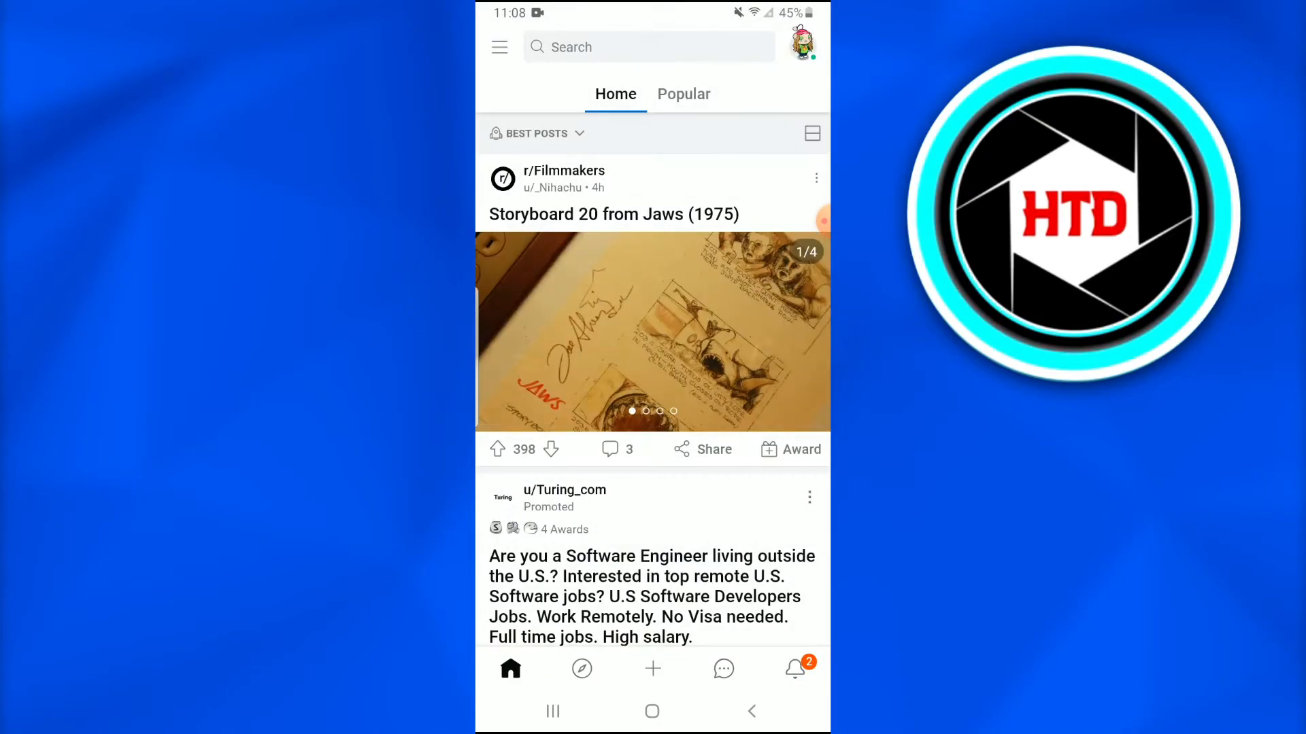
pyautogui.click(653, 668)
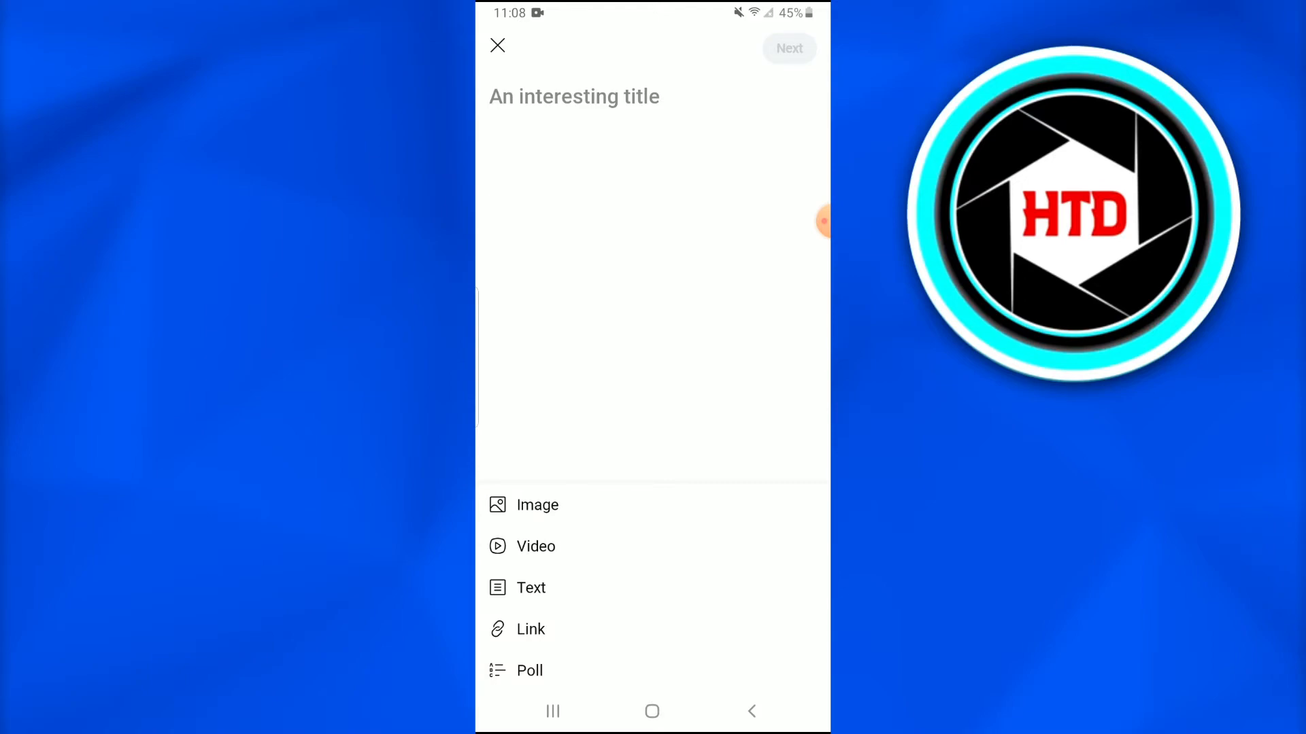
pyautogui.click(537, 505)
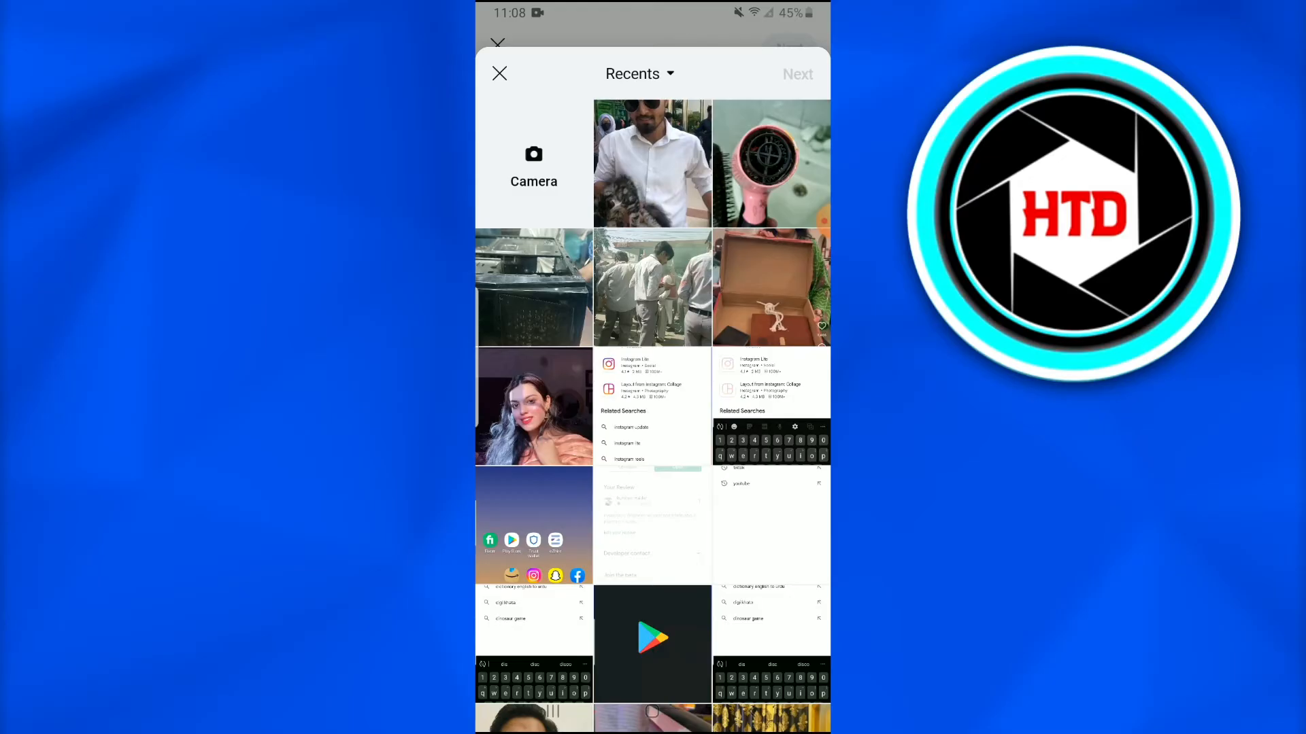
pyautogui.click(652, 287)
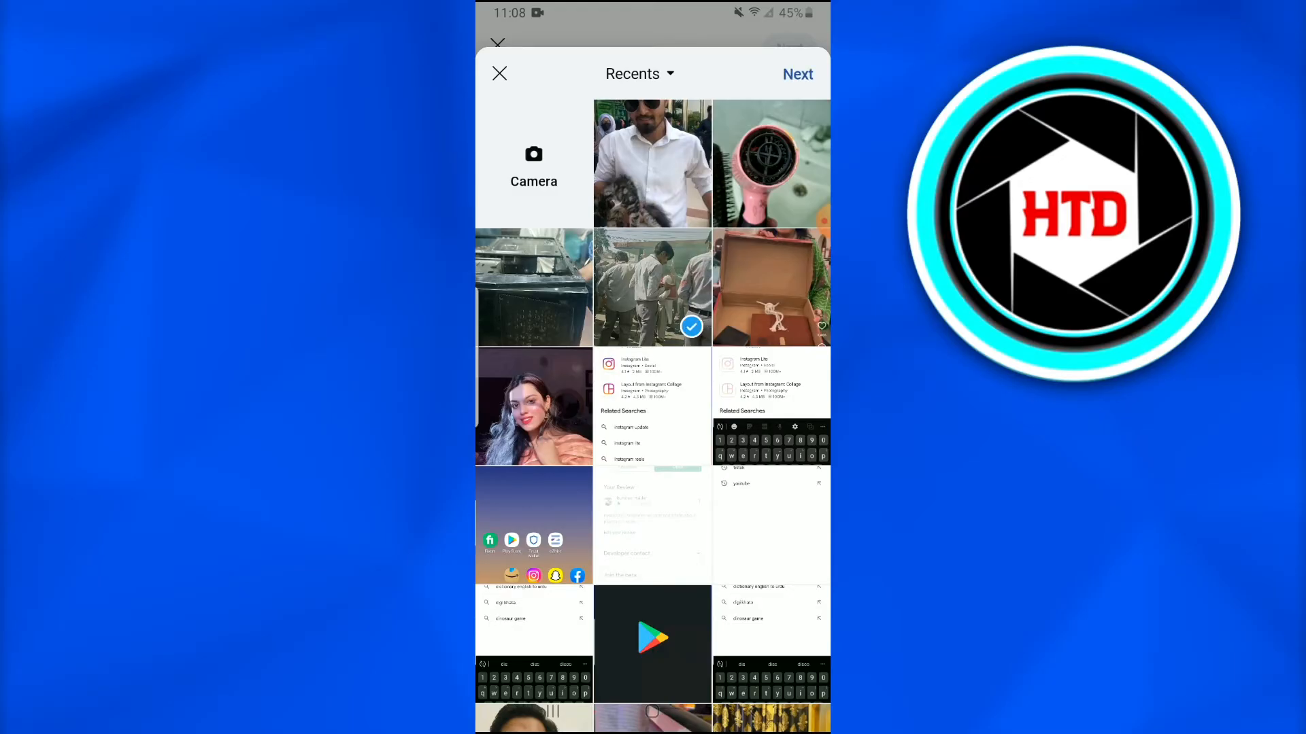
# Open the crowd clip in the trim screen, play the preview, then return home
pyautogui.click(797, 74)
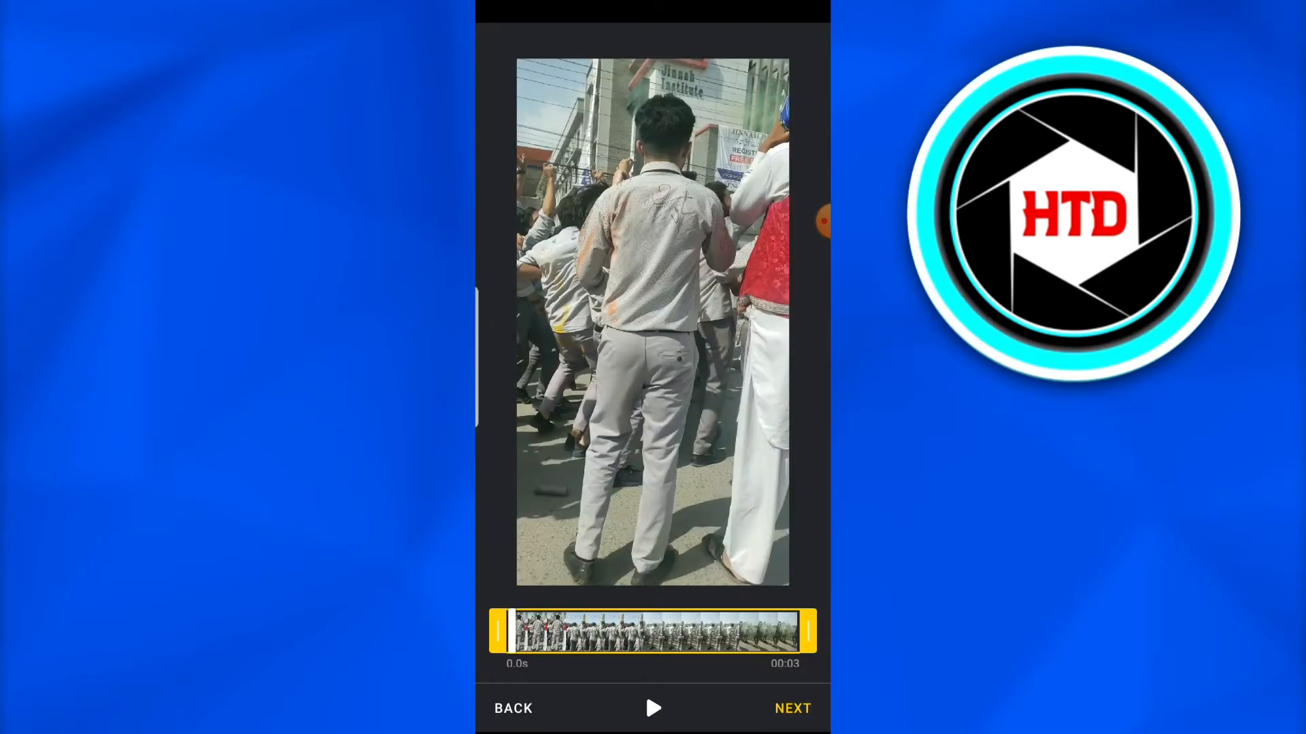
pyautogui.click(652, 708)
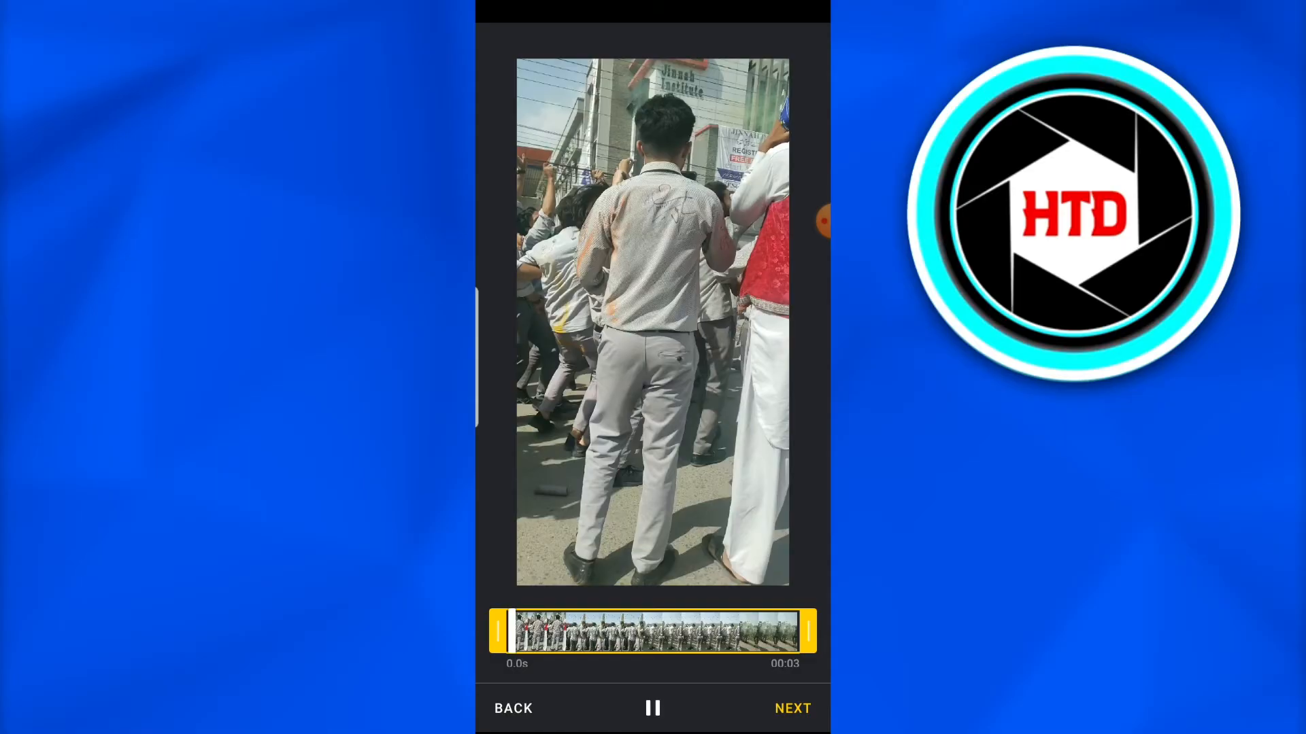
pyautogui.click(653, 708)
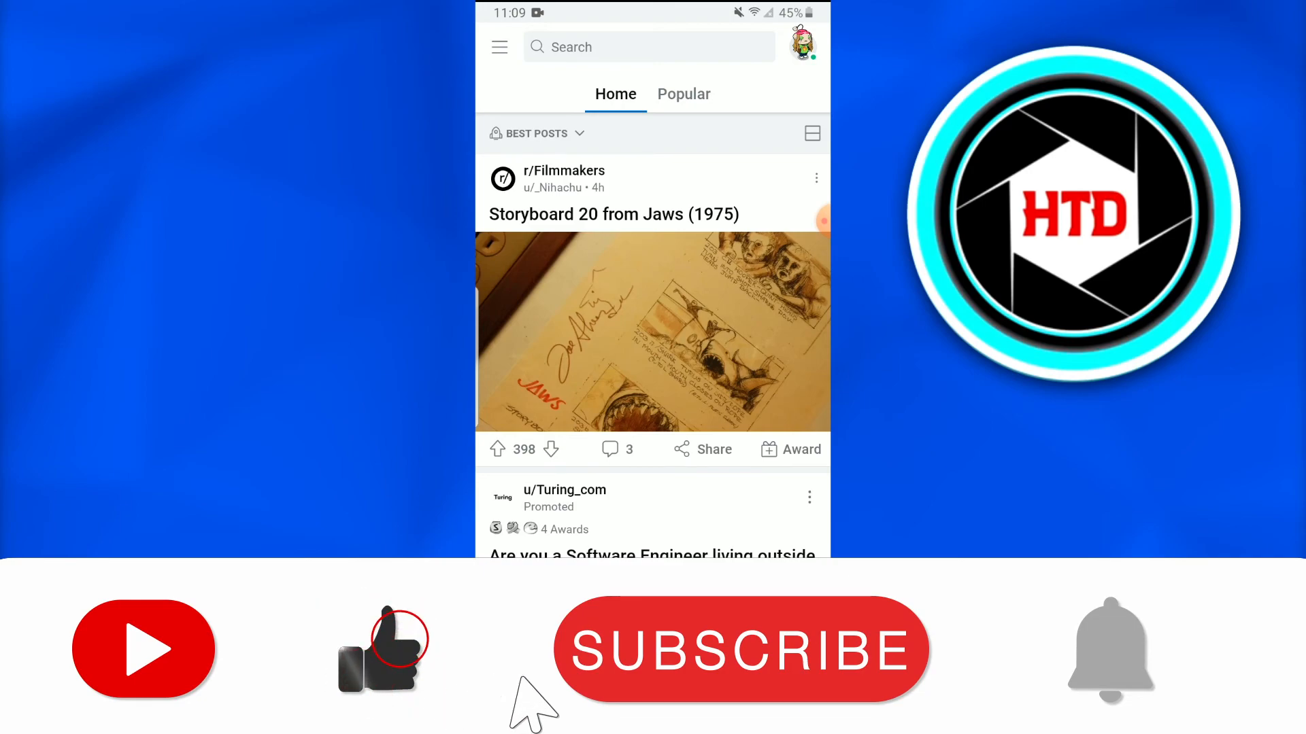
pyautogui.click(741, 650)
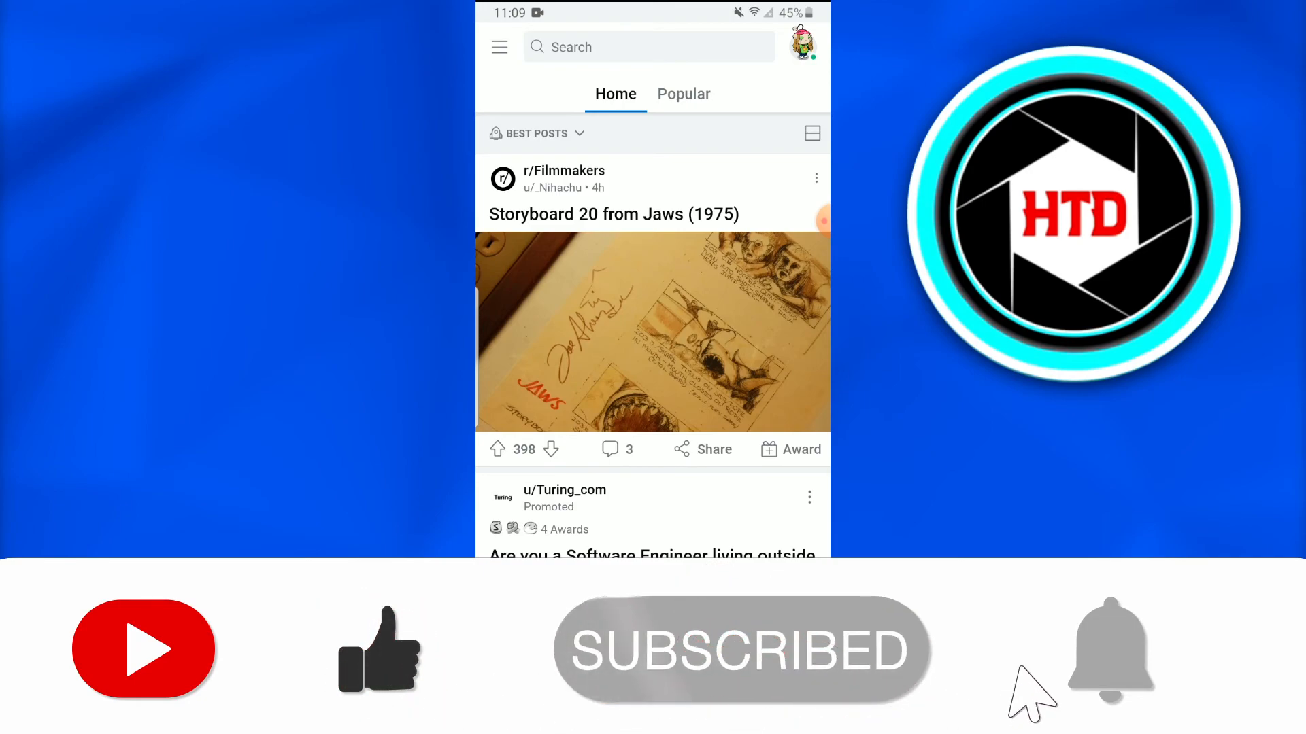
pyautogui.click(1110, 653)
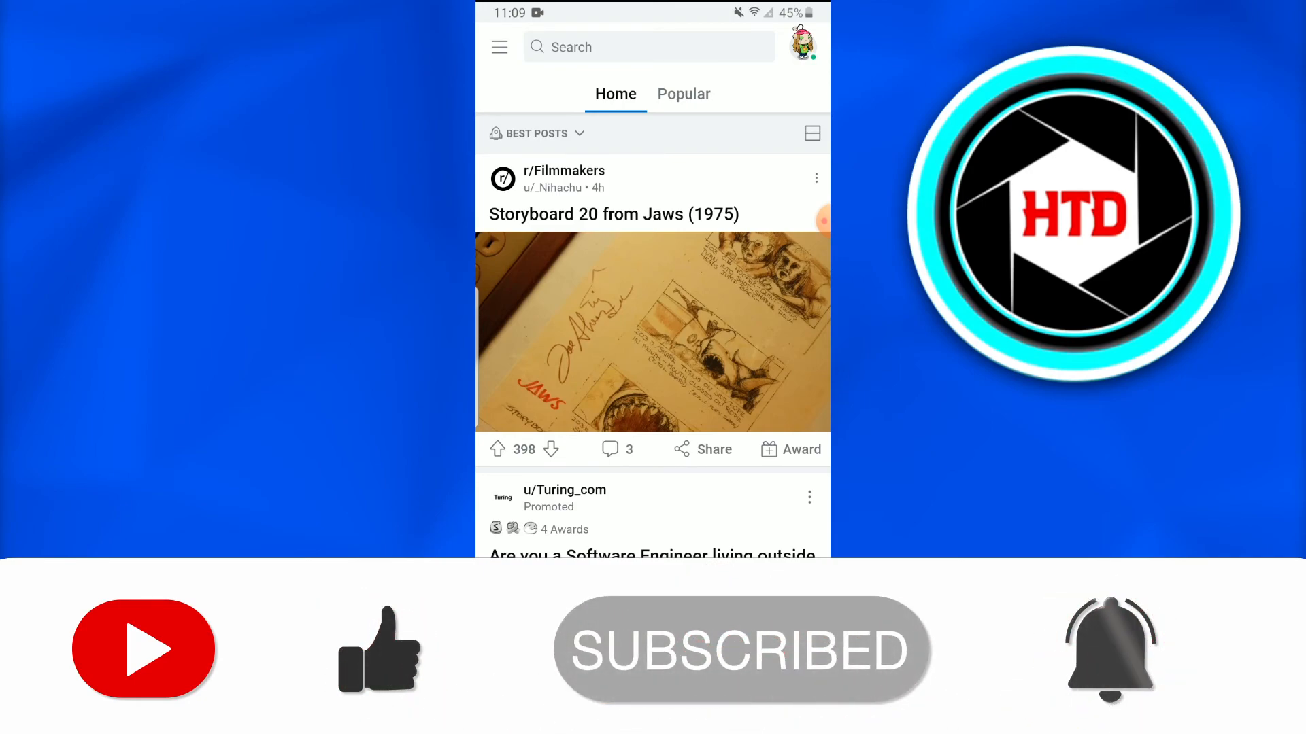
pyautogui.scroll(-3)
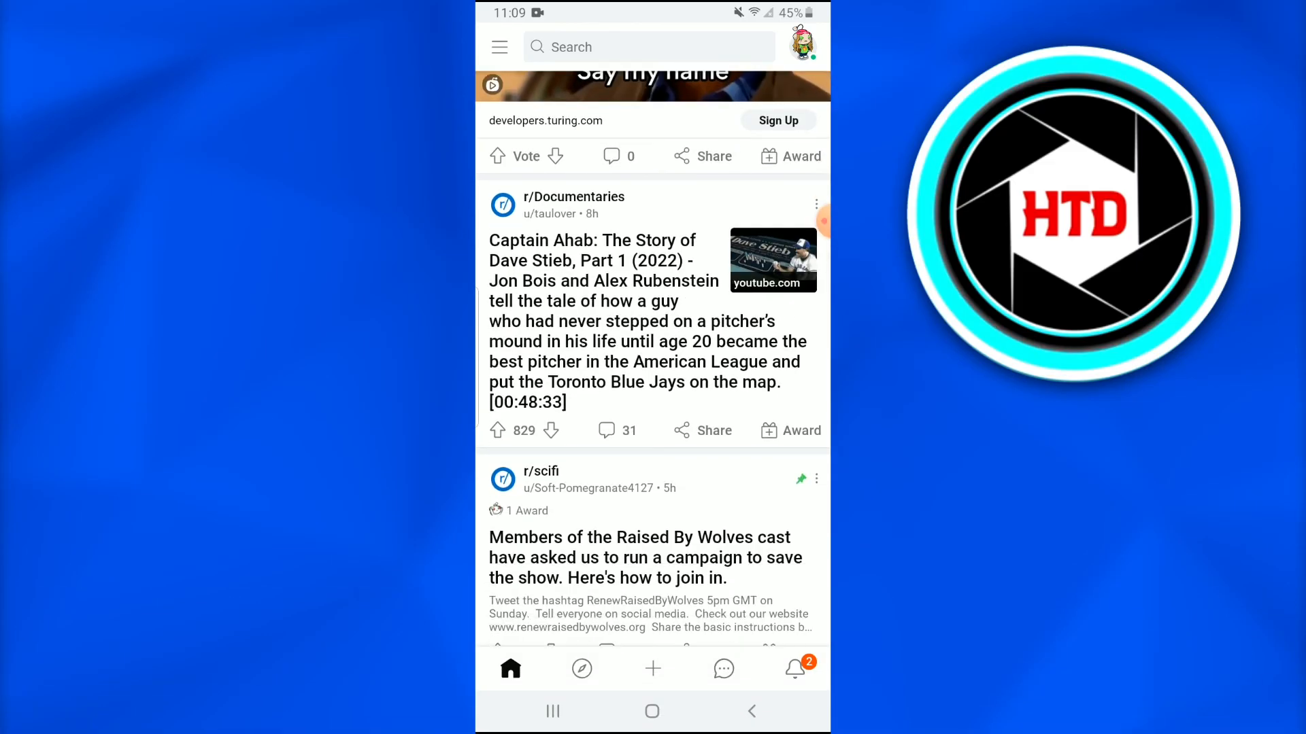